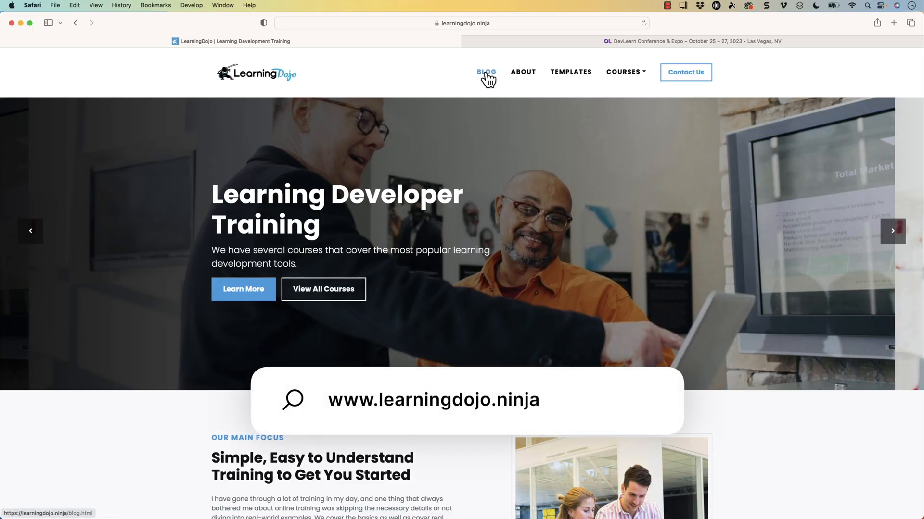
Step: Visit the Blog, then browse the Templates page of Storyline and xAPI & Video templates
{"action": "left_click", "coordinate": [486, 72]}
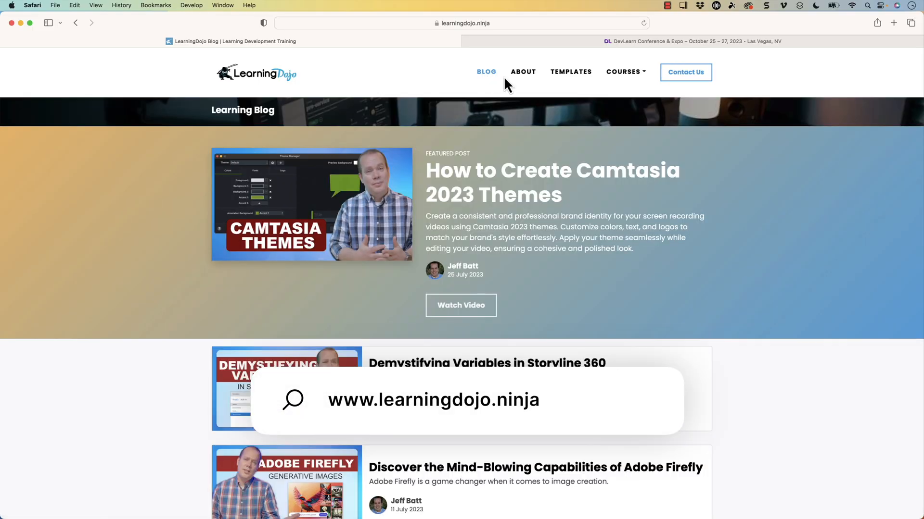
{"action": "left_click", "coordinate": [570, 72]}
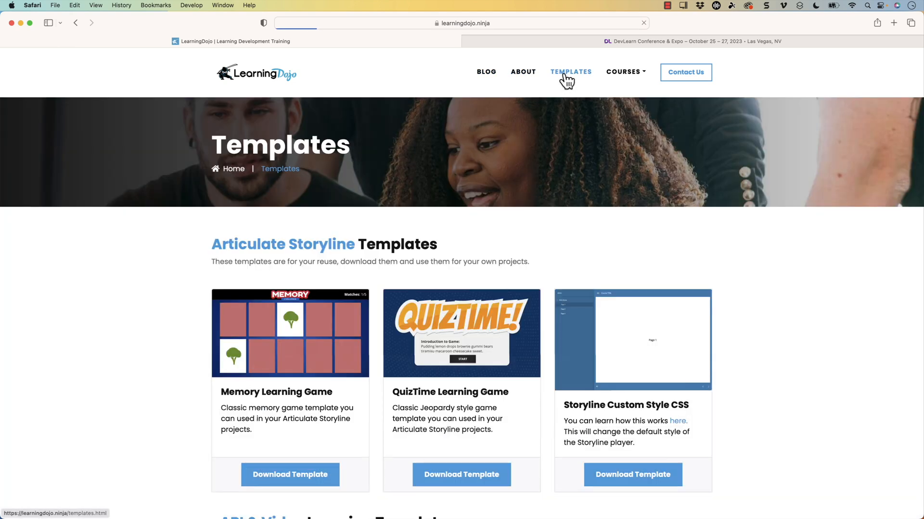
{"action": "scroll", "scroll_direction": "down", "scroll_amount": 3}
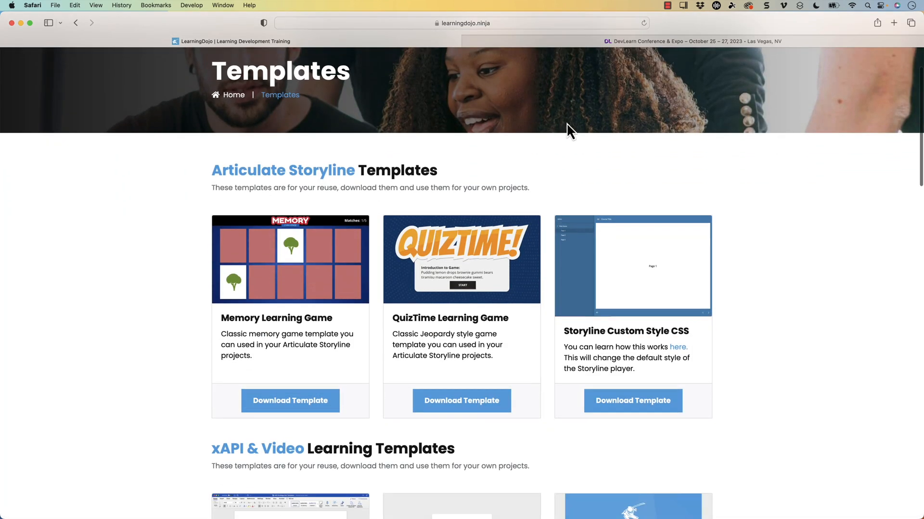
{"action": "scroll", "scroll_direction": "down", "scroll_amount": 3}
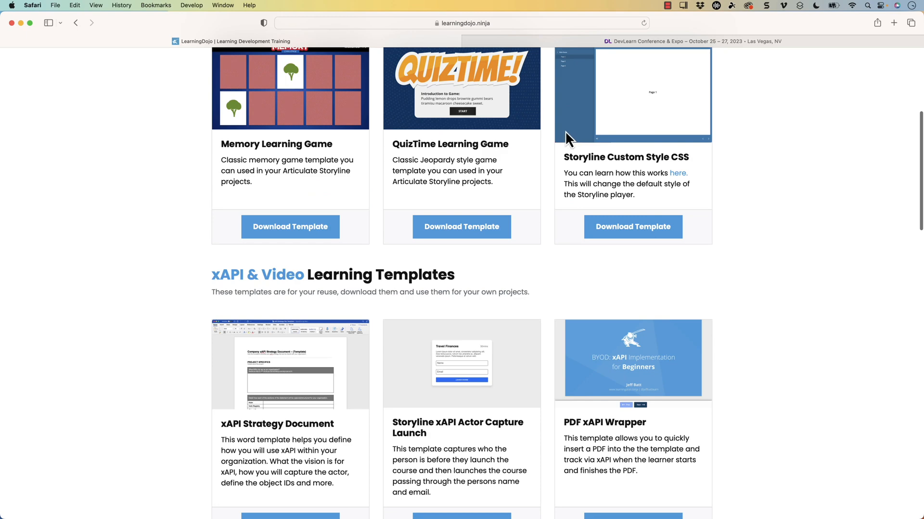
{"action": "scroll", "scroll_direction": "up", "scroll_amount": 3}
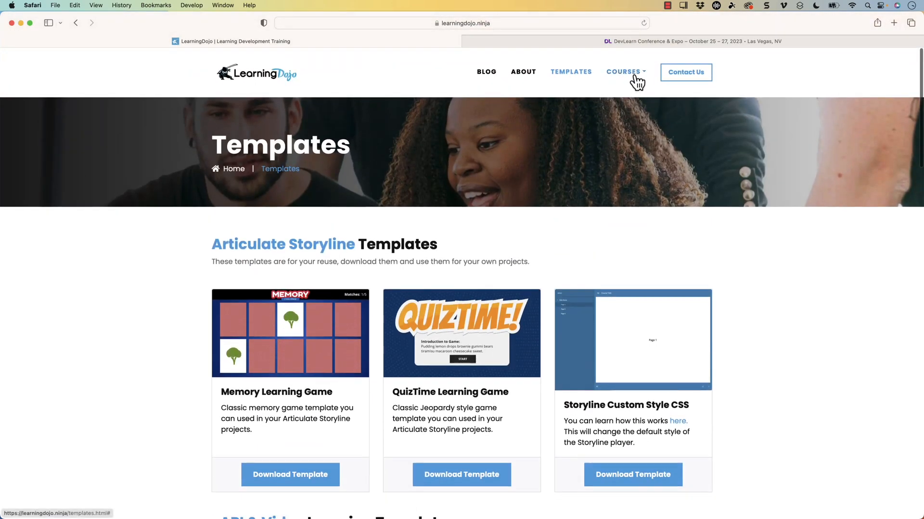
Step: Show the Courses menu listing seven topics from Storyline 360 to HTML5 Video, then head to DevLearn
{"action": "left_click", "coordinate": [624, 72]}
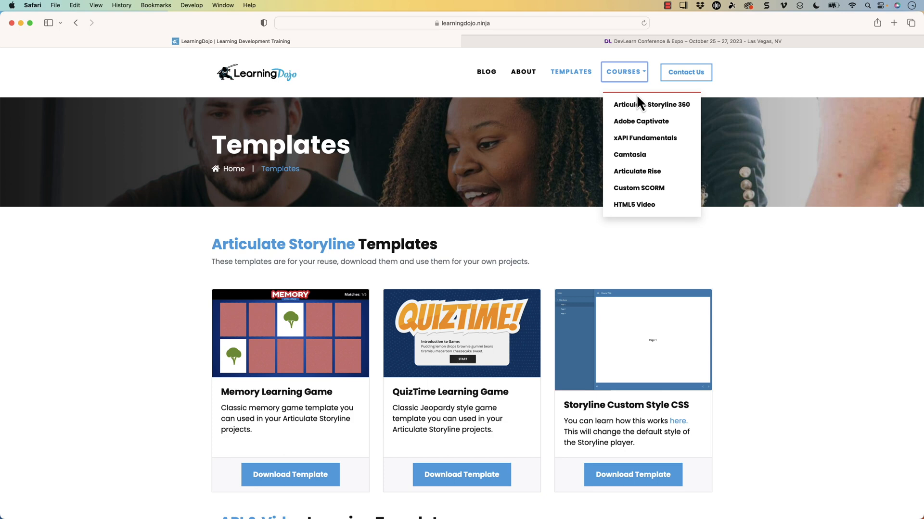
{"action": "mouse_move", "coordinate": [642, 121]}
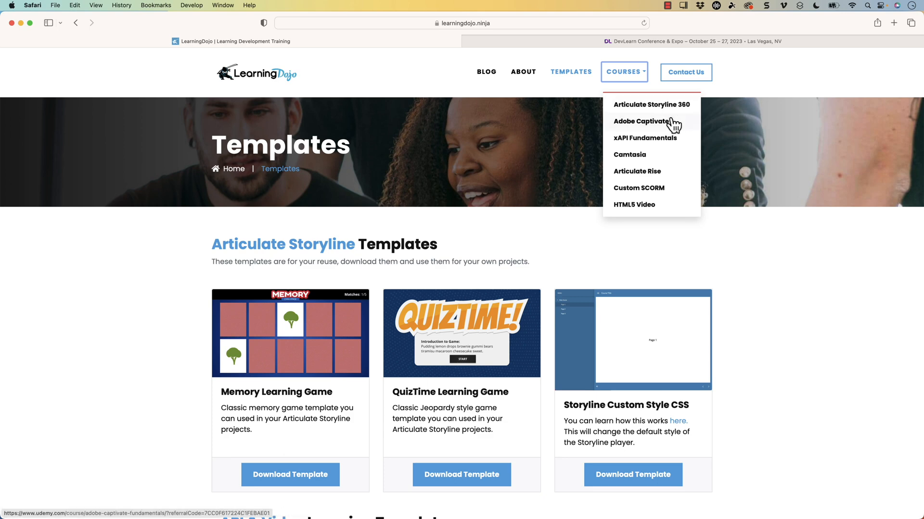
{"action": "mouse_move", "coordinate": [689, 148]}
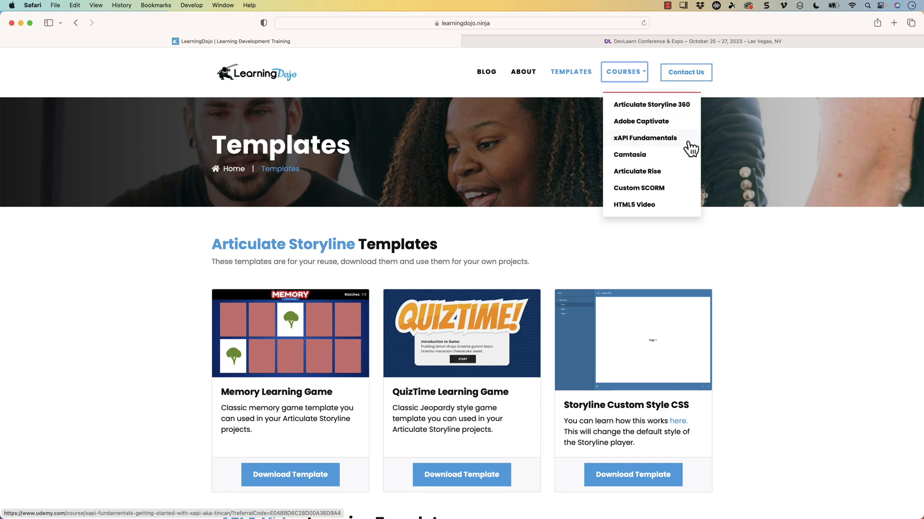
{"action": "mouse_move", "coordinate": [680, 177]}
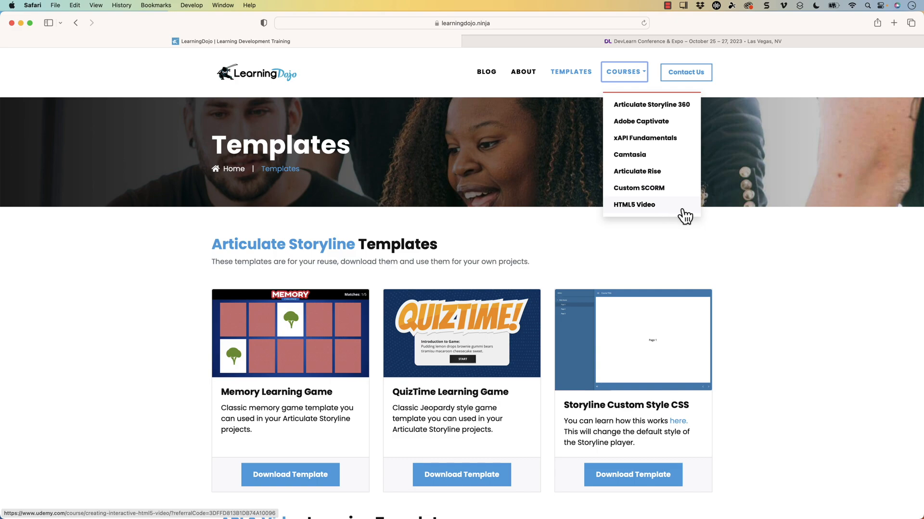
{"action": "left_click", "coordinate": [677, 42]}
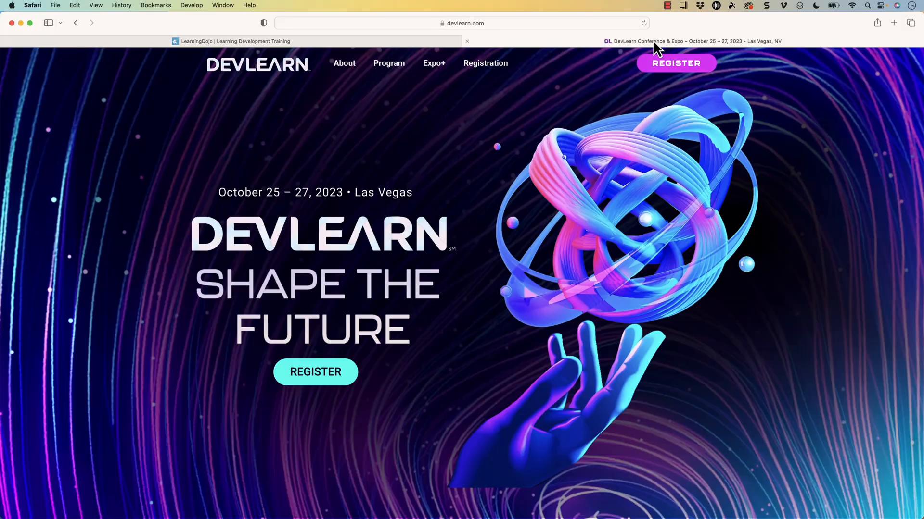
{"action": "mouse_move", "coordinate": [396, 107]}
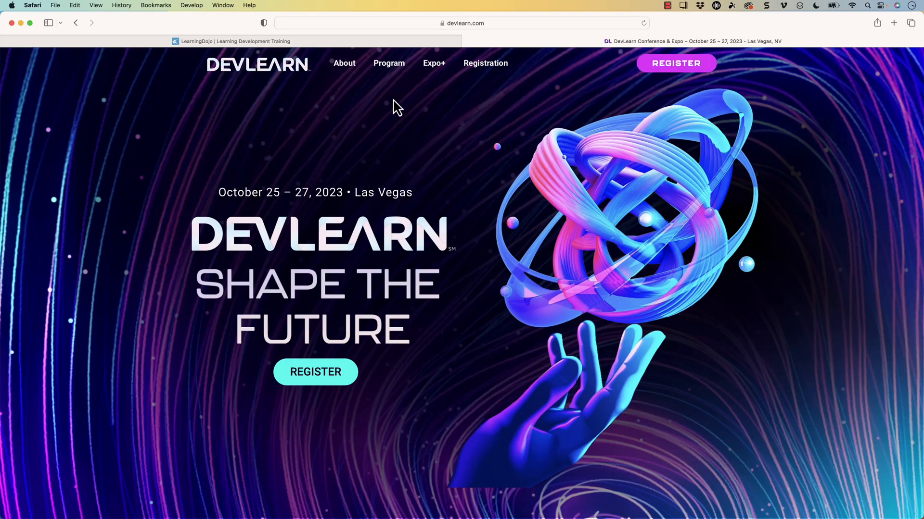
{"action": "mouse_move", "coordinate": [430, 146]}
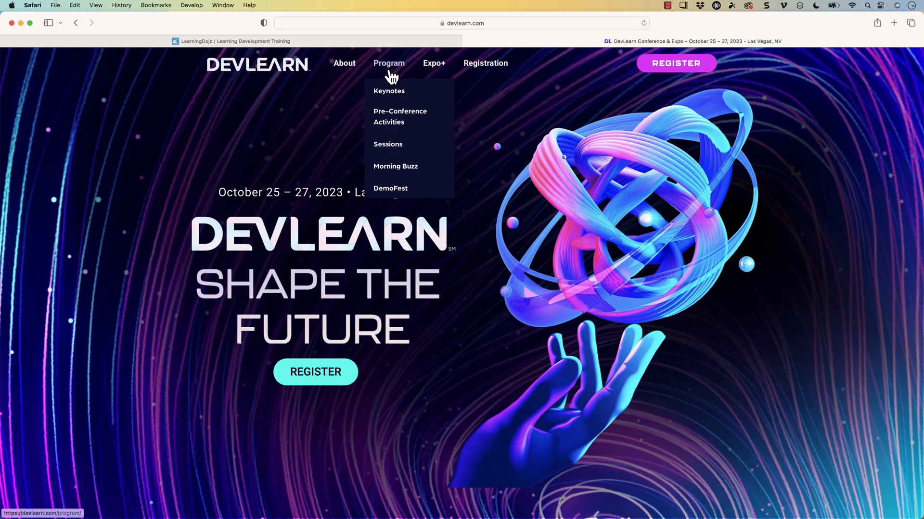
{"action": "mouse_move", "coordinate": [400, 116]}
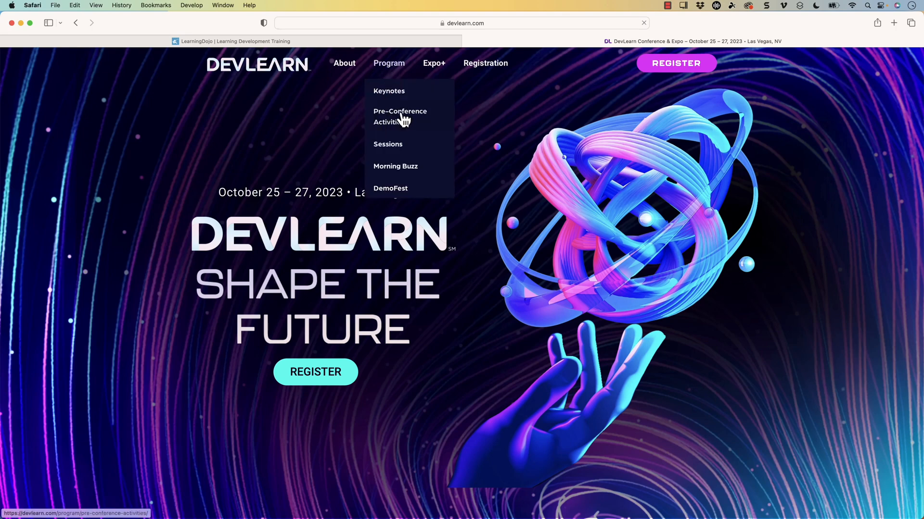
Step: Reach the 2-Day Certificate Programs via Pre-Conference Activities and view the xAPI Accelerator page
{"action": "left_click", "coordinate": [400, 116]}
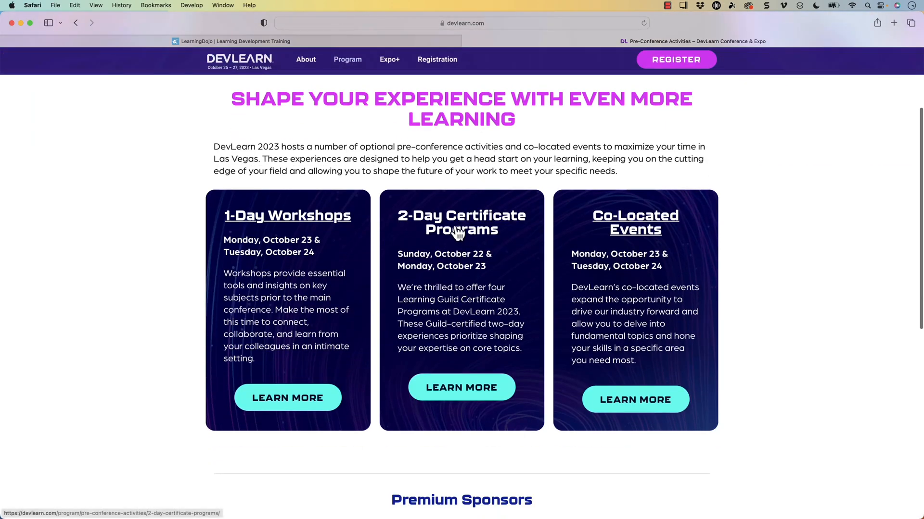
{"action": "left_click", "coordinate": [461, 388]}
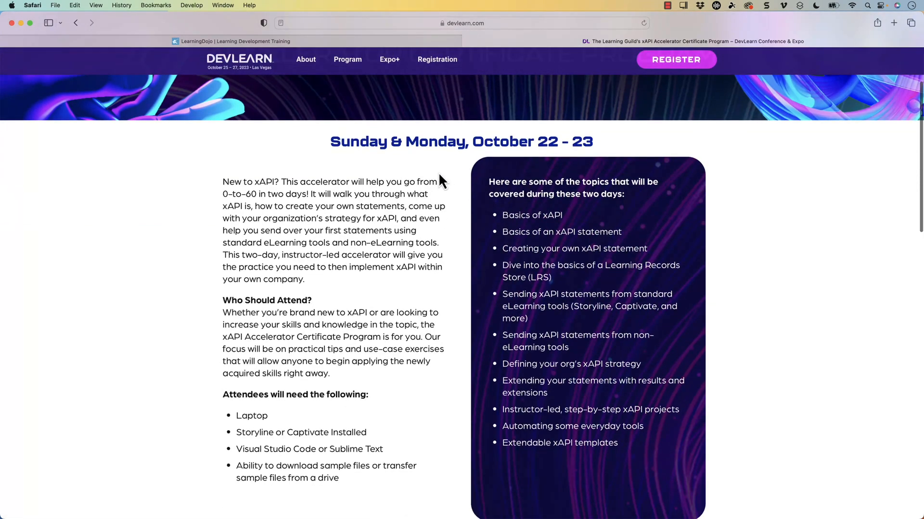
{"action": "mouse_move", "coordinate": [383, 142]}
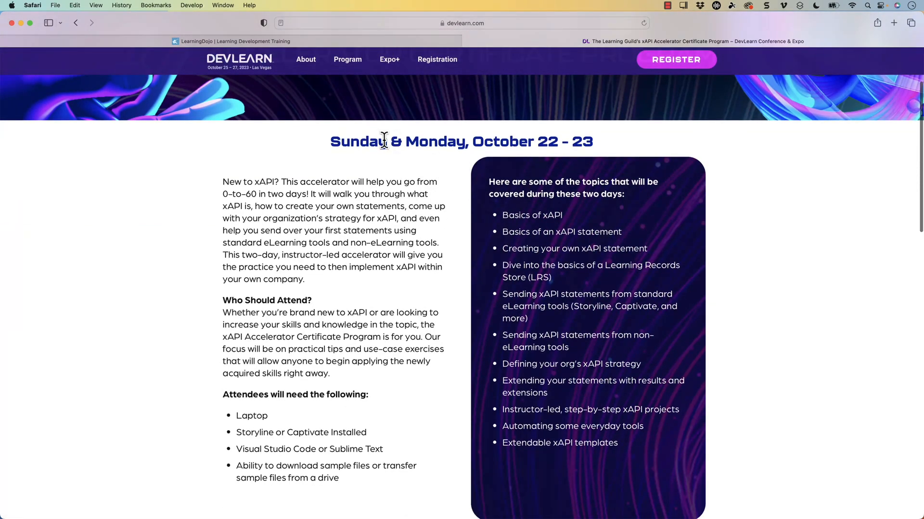
{"action": "mouse_move", "coordinate": [538, 140]}
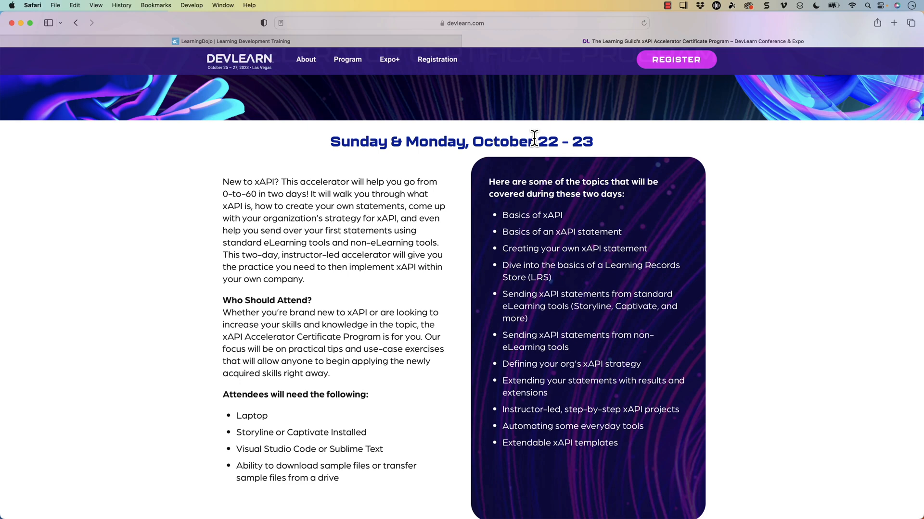
{"action": "scroll", "scroll_direction": "up", "scroll_amount": 3}
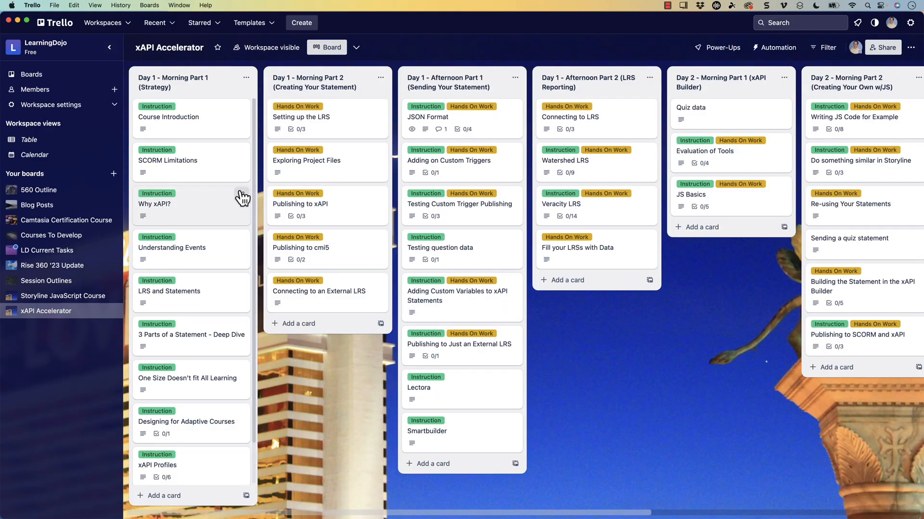
{"action": "mouse_move", "coordinate": [386, 161]}
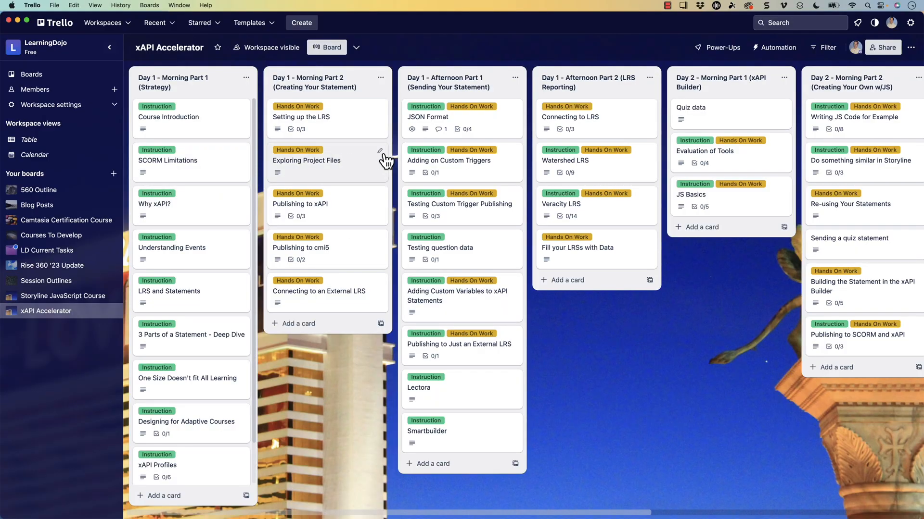
{"action": "mouse_move", "coordinate": [425, 153]}
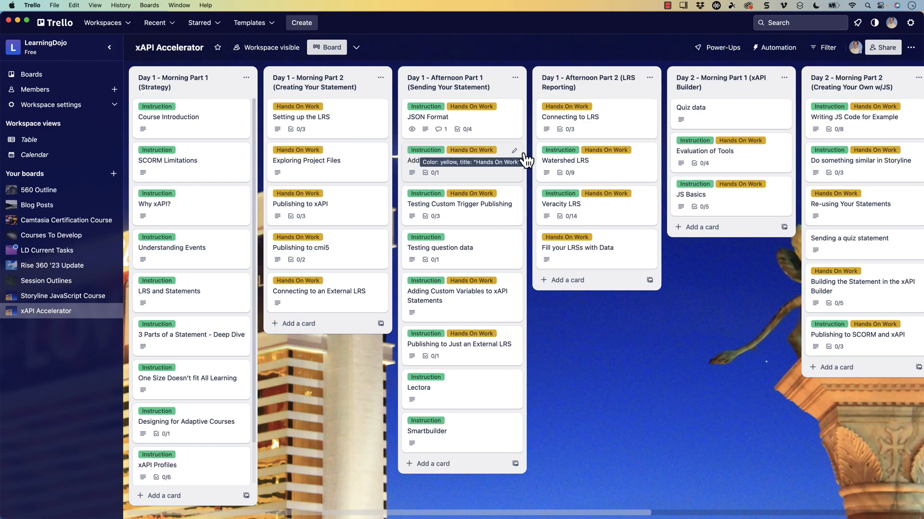
{"action": "mouse_move", "coordinate": [606, 150]}
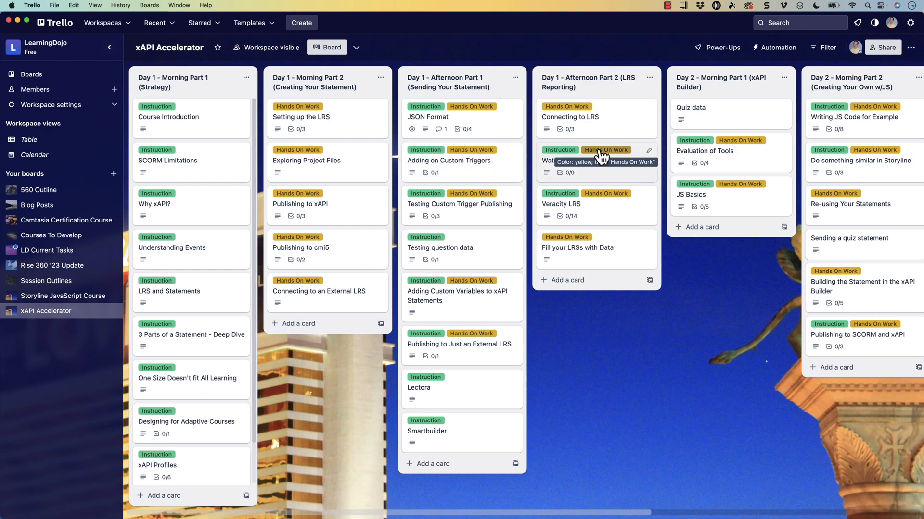
{"action": "mouse_move", "coordinate": [441, 121]}
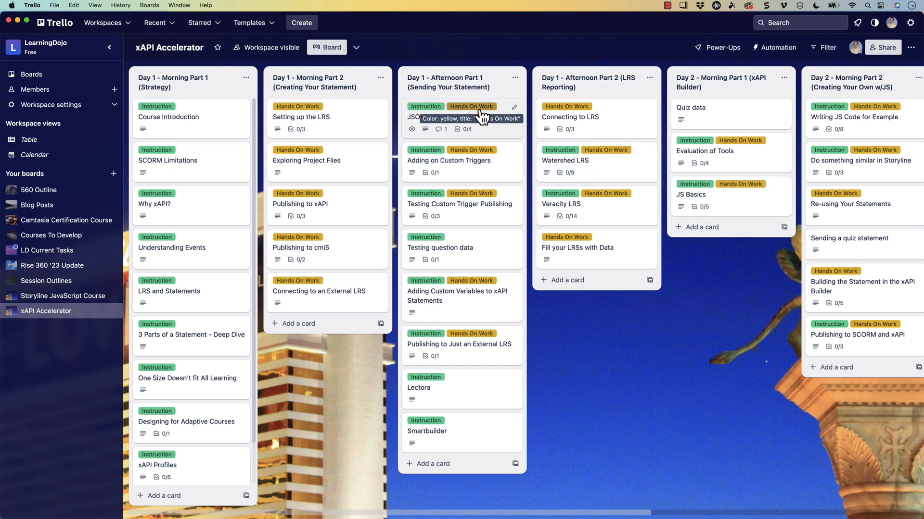
{"action": "mouse_move", "coordinate": [481, 145]}
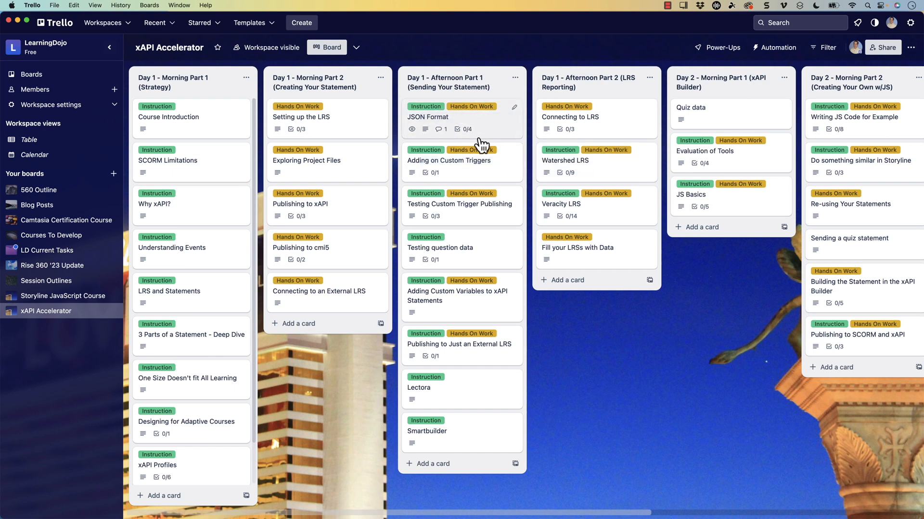
{"action": "mouse_move", "coordinate": [202, 210]}
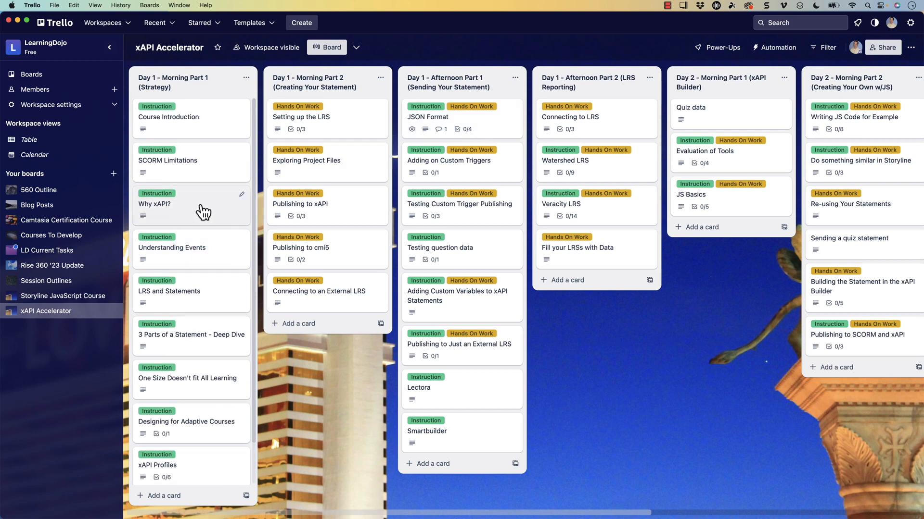
{"action": "mouse_move", "coordinate": [178, 95]}
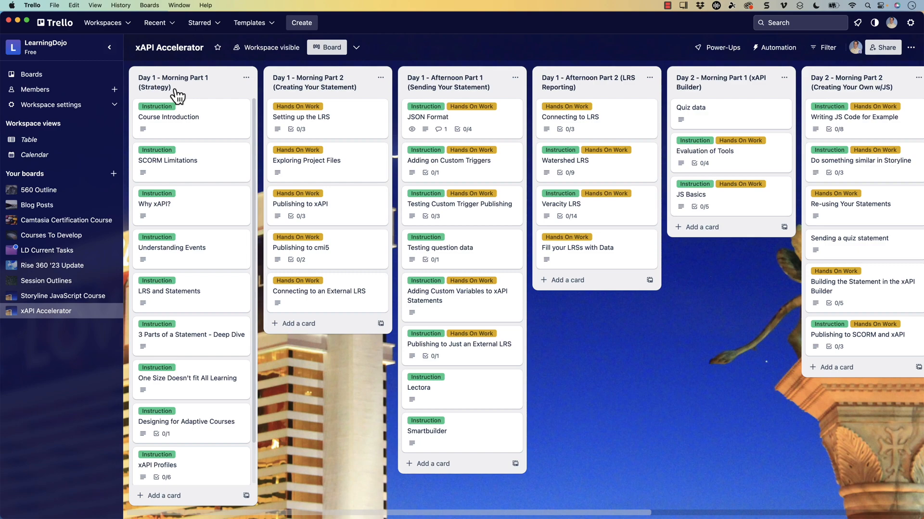
{"action": "mouse_move", "coordinate": [217, 140]}
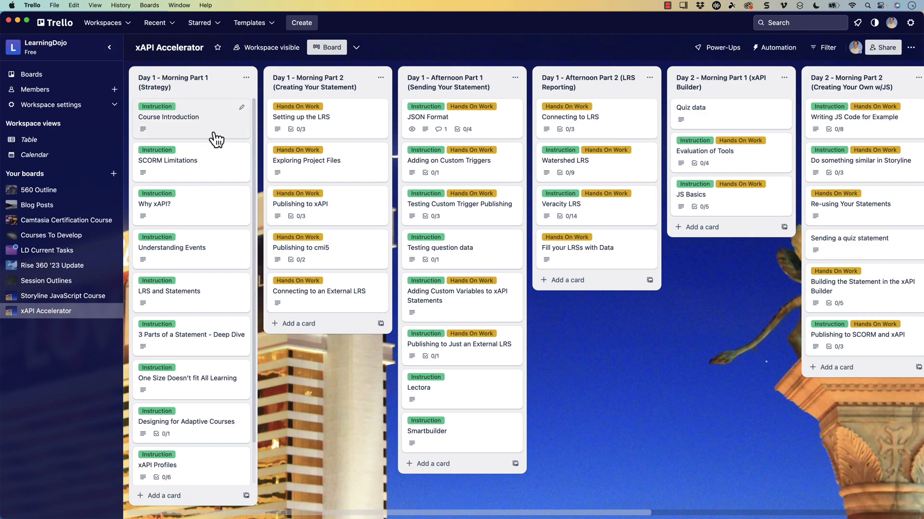
Step: Collapse the workspace sidebar so lists through Day 2 Afternoon Templates fit on the board
{"action": "scroll", "scroll_direction": "down", "scroll_amount": 3}
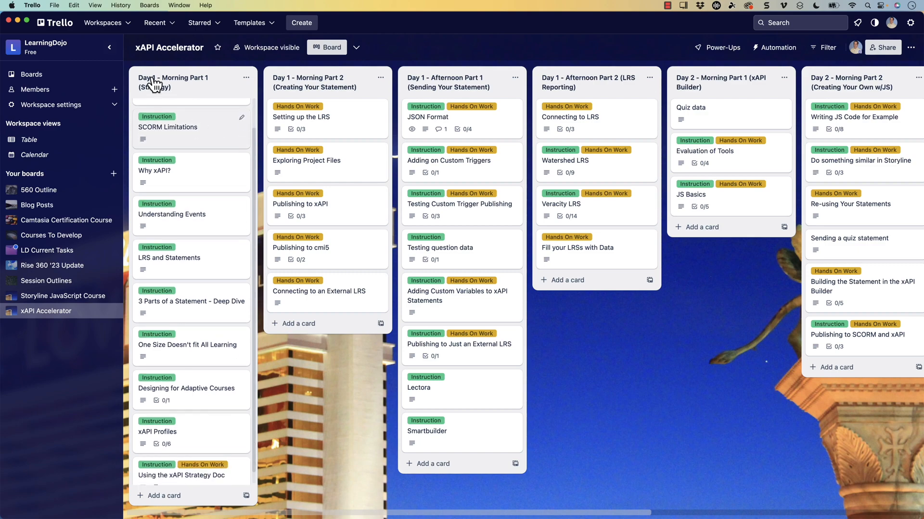
{"action": "left_click", "coordinate": [92, 47]}
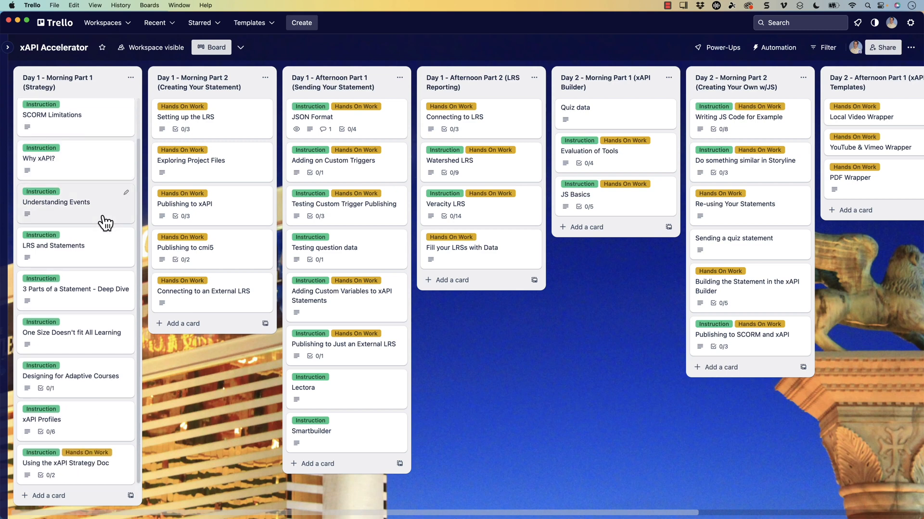
{"action": "mouse_move", "coordinate": [100, 264]}
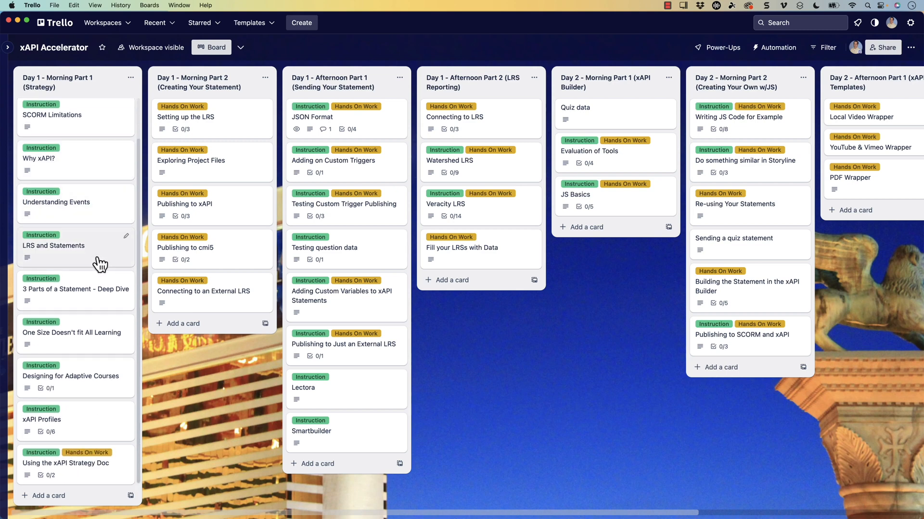
{"action": "mouse_move", "coordinate": [93, 300]}
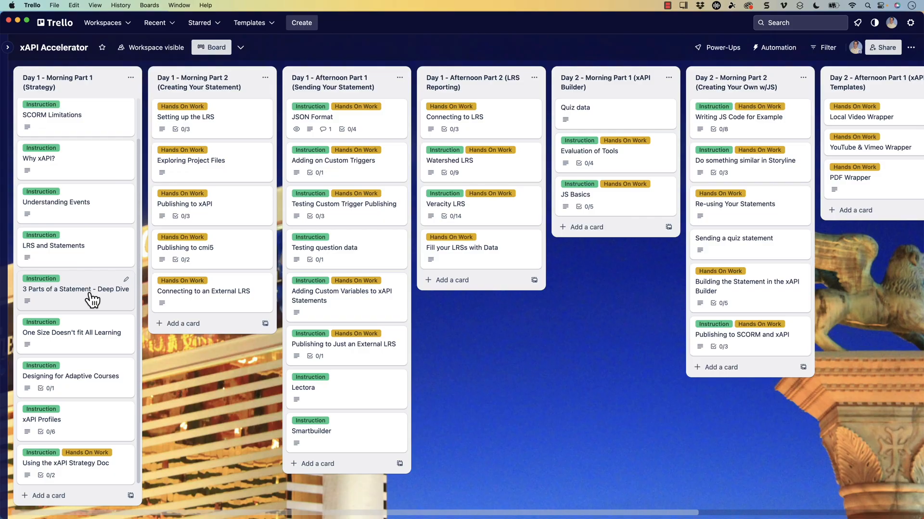
{"action": "mouse_move", "coordinate": [93, 345]}
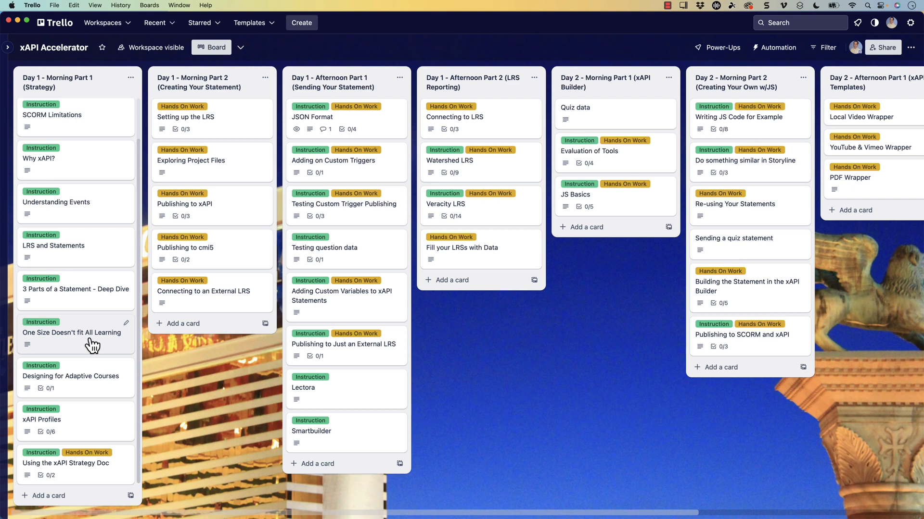
{"action": "mouse_move", "coordinate": [87, 383]}
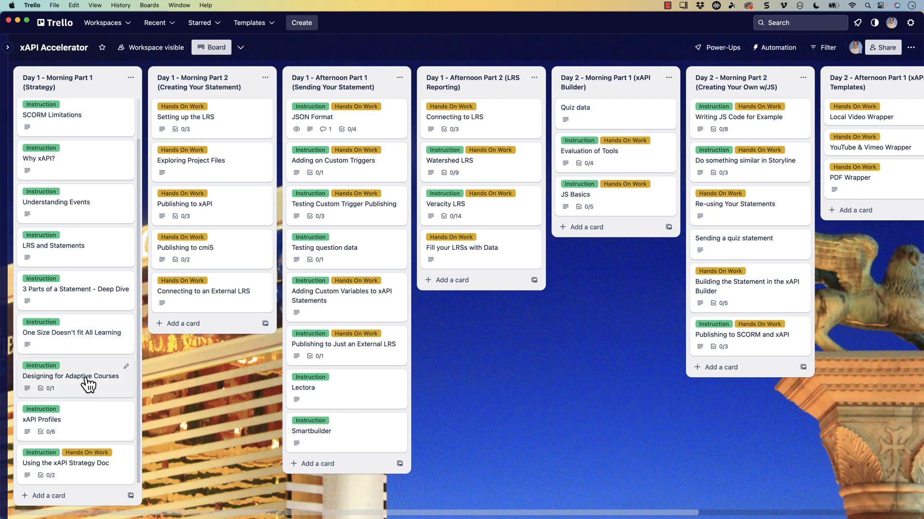
{"action": "mouse_move", "coordinate": [83, 434]}
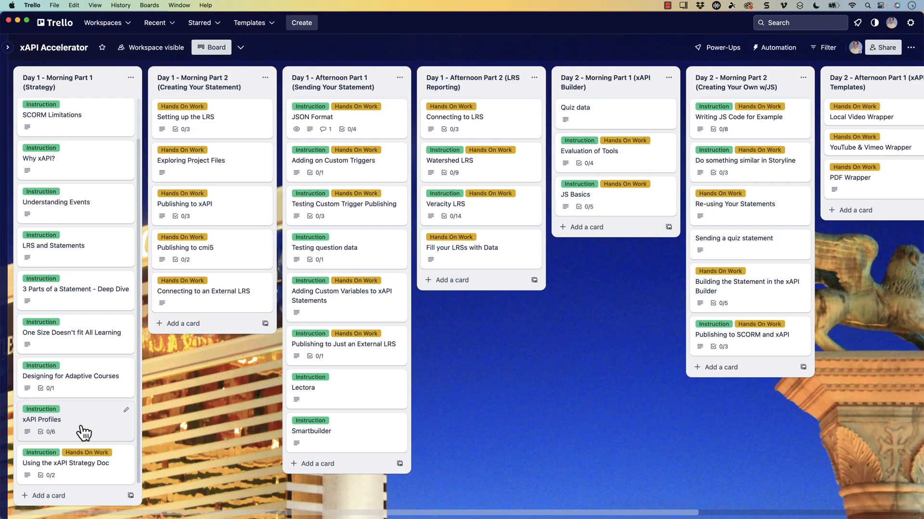
{"action": "mouse_move", "coordinate": [85, 470]}
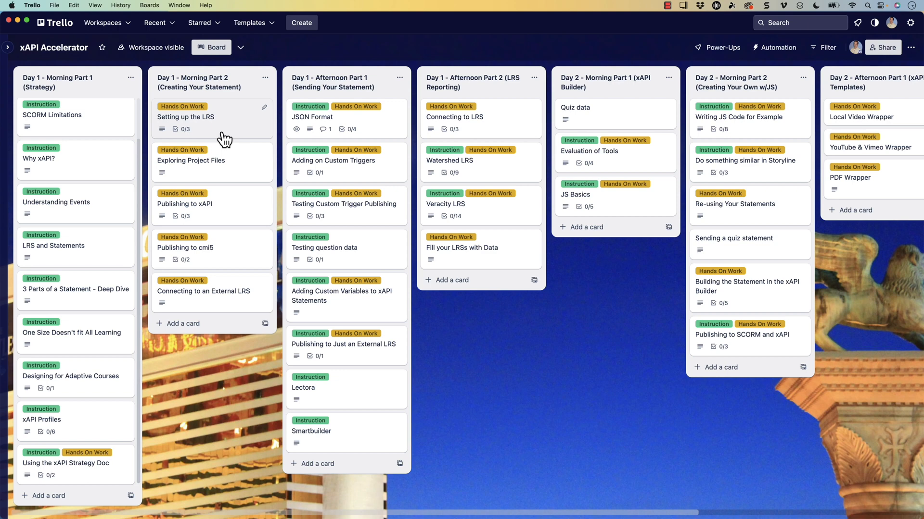
{"action": "mouse_move", "coordinate": [232, 172]}
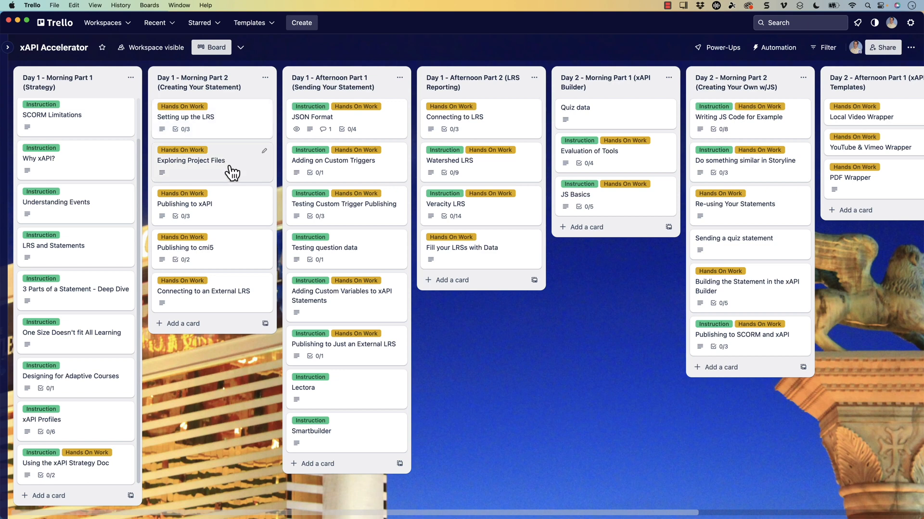
{"action": "mouse_move", "coordinate": [214, 214]}
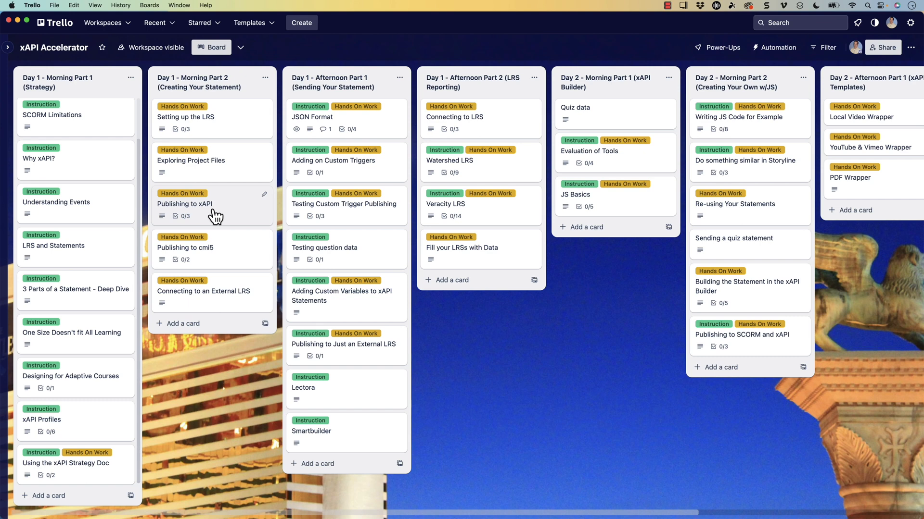
{"action": "mouse_move", "coordinate": [211, 264]}
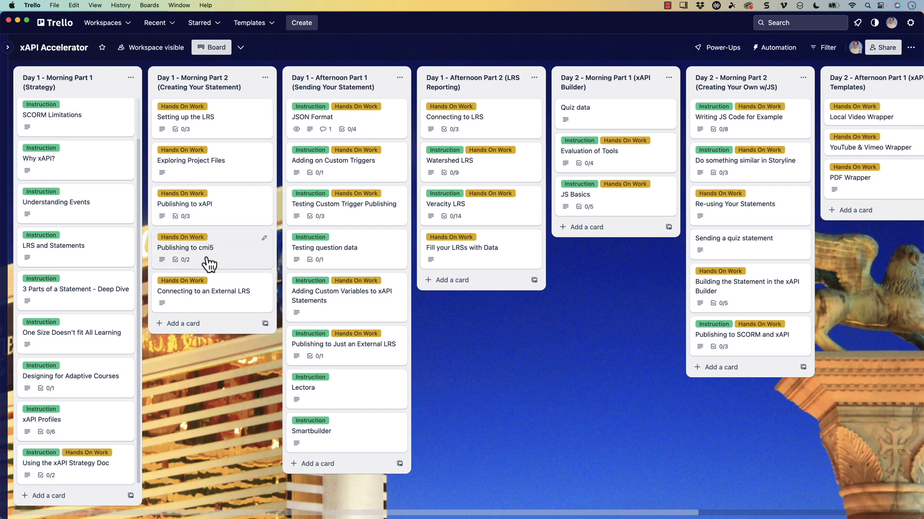
{"action": "mouse_move", "coordinate": [225, 308]}
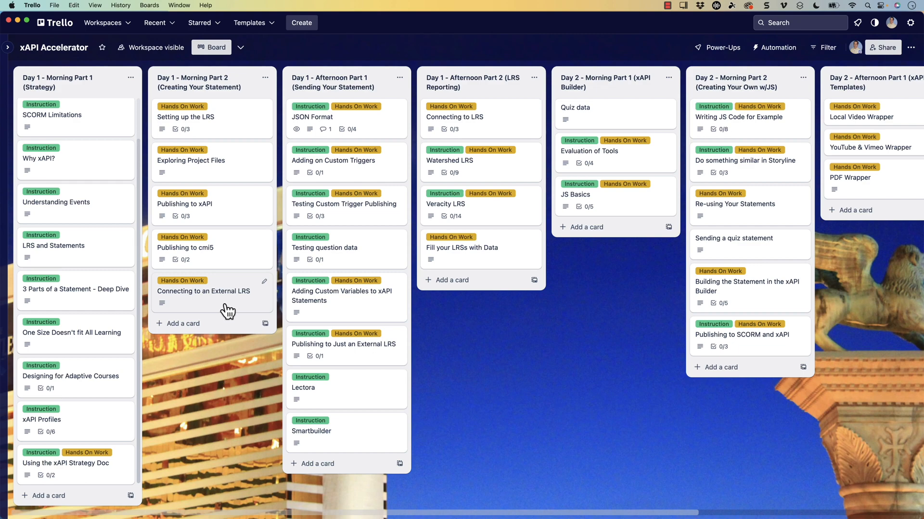
{"action": "mouse_move", "coordinate": [364, 133]}
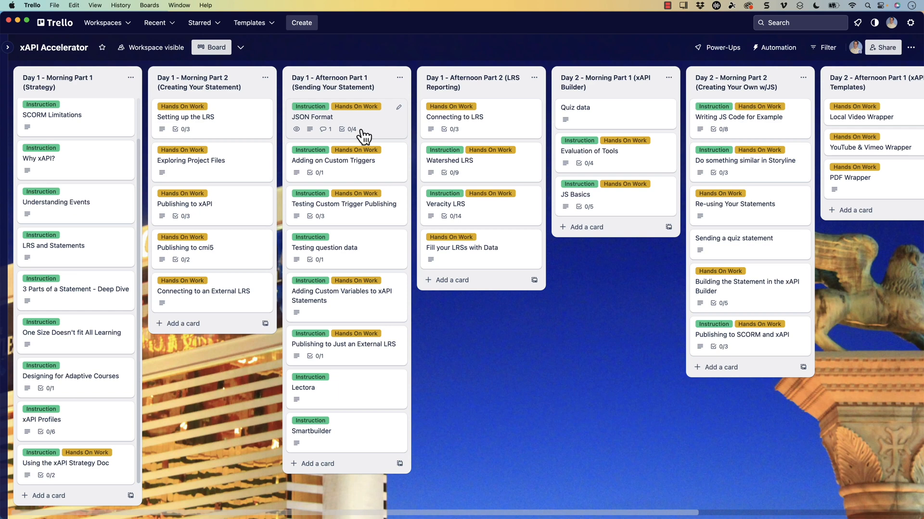
{"action": "mouse_move", "coordinate": [376, 176]}
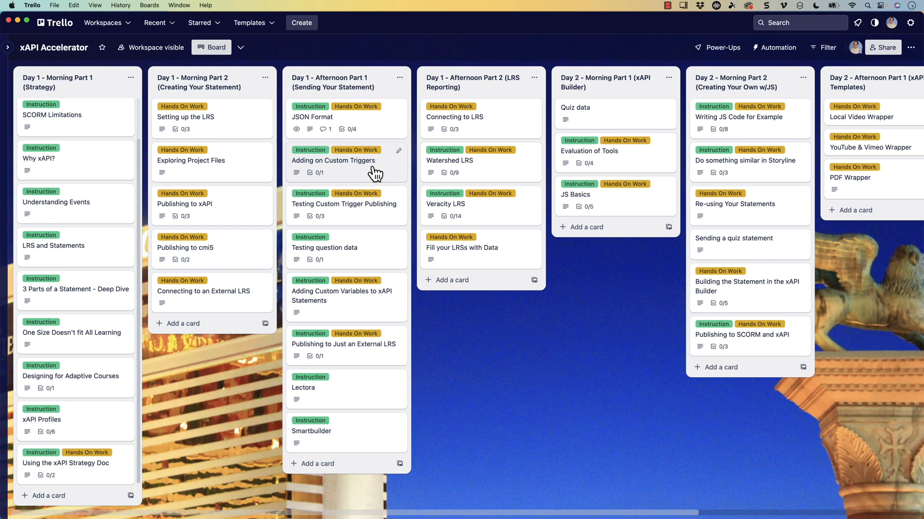
{"action": "mouse_move", "coordinate": [366, 237]}
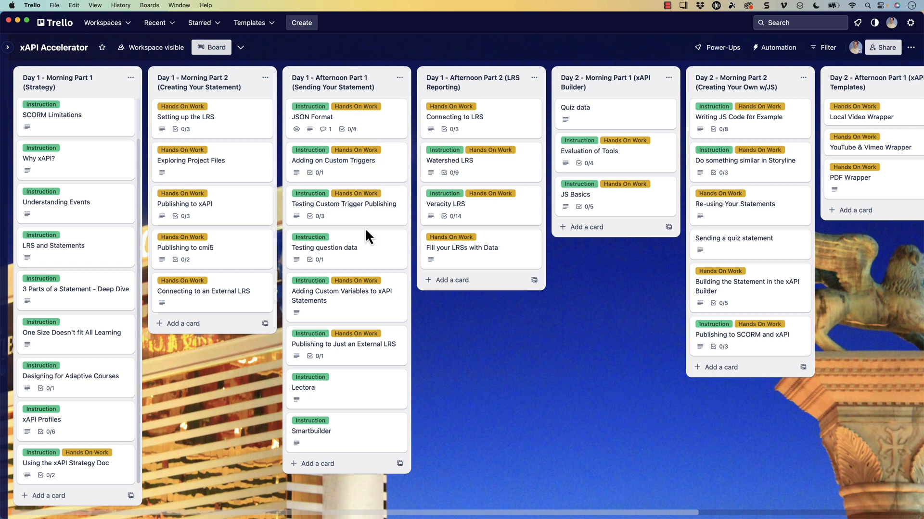
{"action": "mouse_move", "coordinate": [368, 259]}
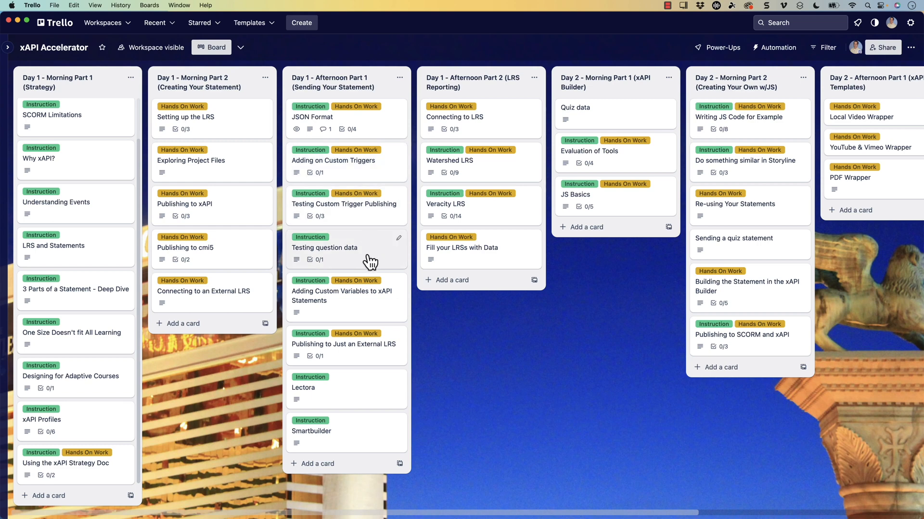
{"action": "mouse_move", "coordinate": [358, 311]}
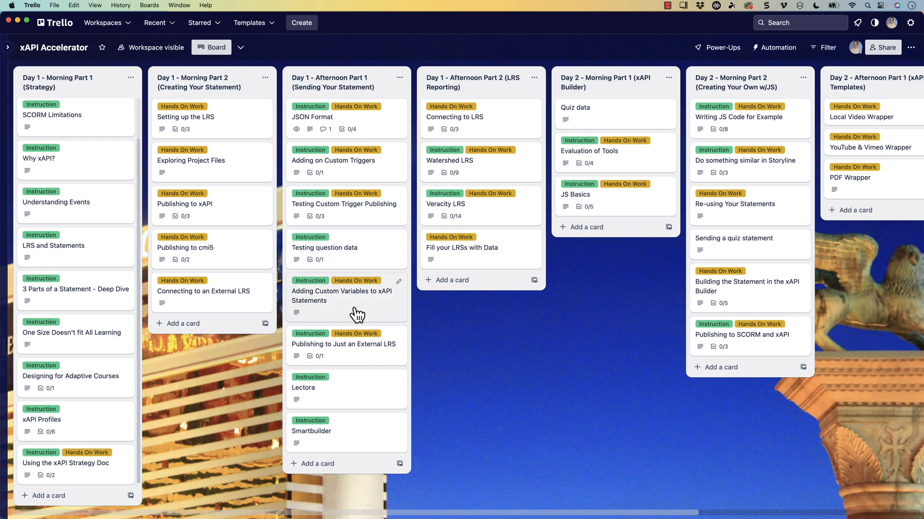
{"action": "mouse_move", "coordinate": [367, 305]}
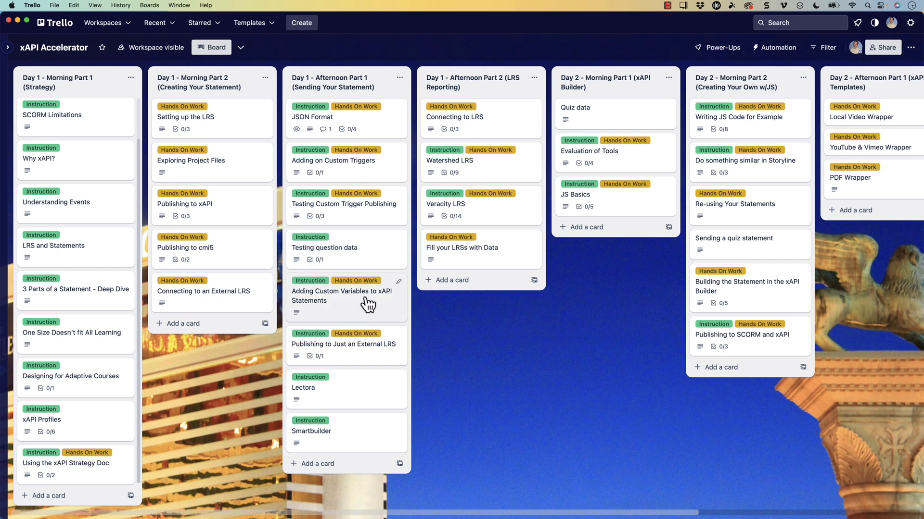
{"action": "mouse_move", "coordinate": [364, 359]}
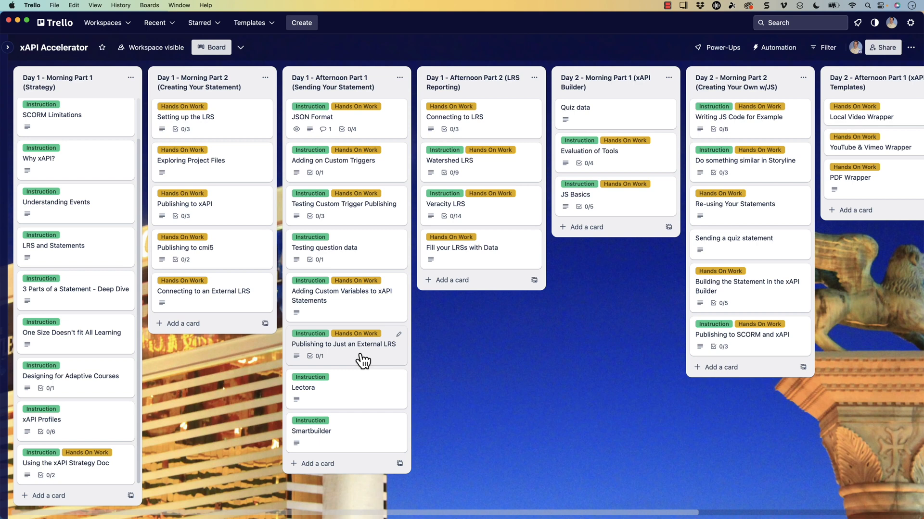
{"action": "mouse_move", "coordinate": [367, 400]}
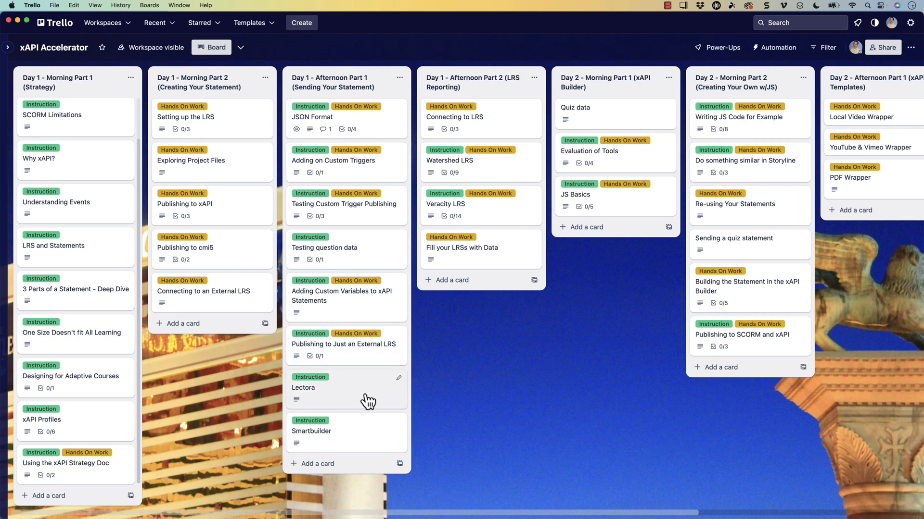
{"action": "mouse_move", "coordinate": [373, 452]}
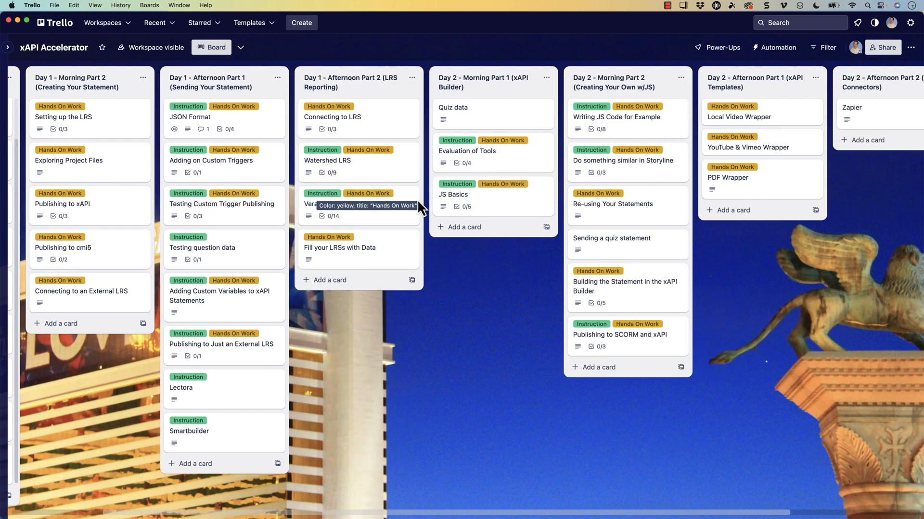
{"action": "mouse_move", "coordinate": [362, 134]}
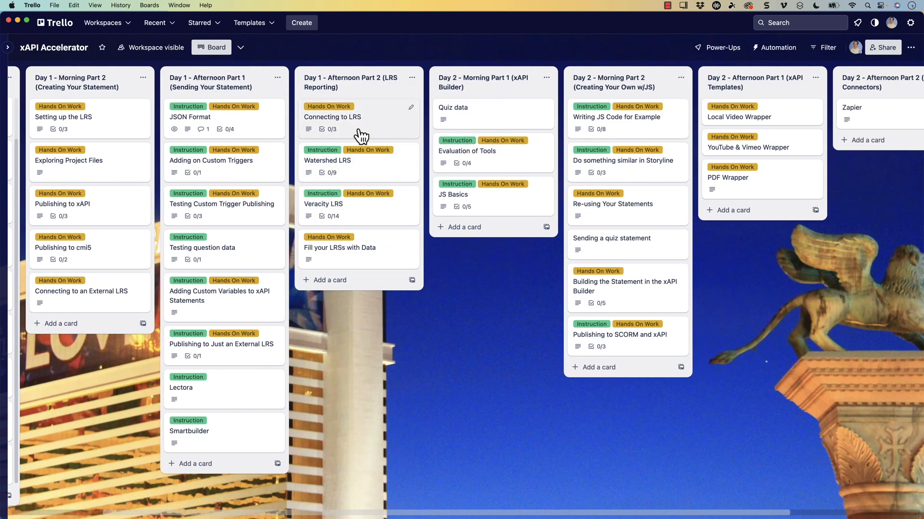
{"action": "mouse_move", "coordinate": [374, 173]}
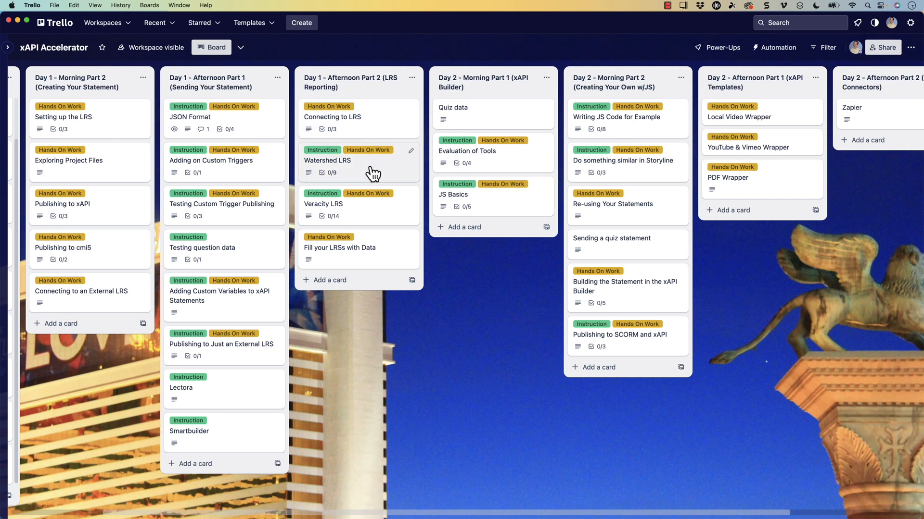
{"action": "mouse_move", "coordinate": [368, 210]}
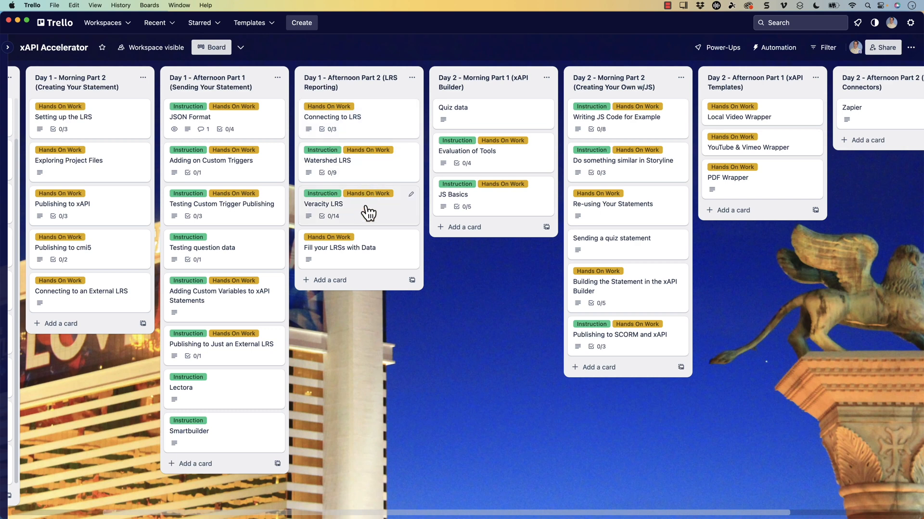
{"action": "mouse_move", "coordinate": [360, 211]}
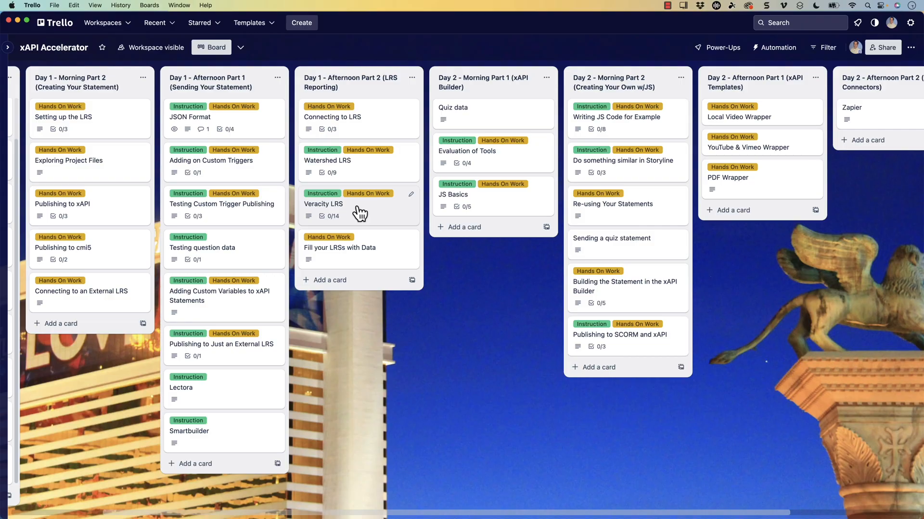
Step: Scroll the board right to reveal Day 2 Morning xAPI Builder and the Connectors list
{"action": "scroll", "scroll_direction": "right", "scroll_amount": 3}
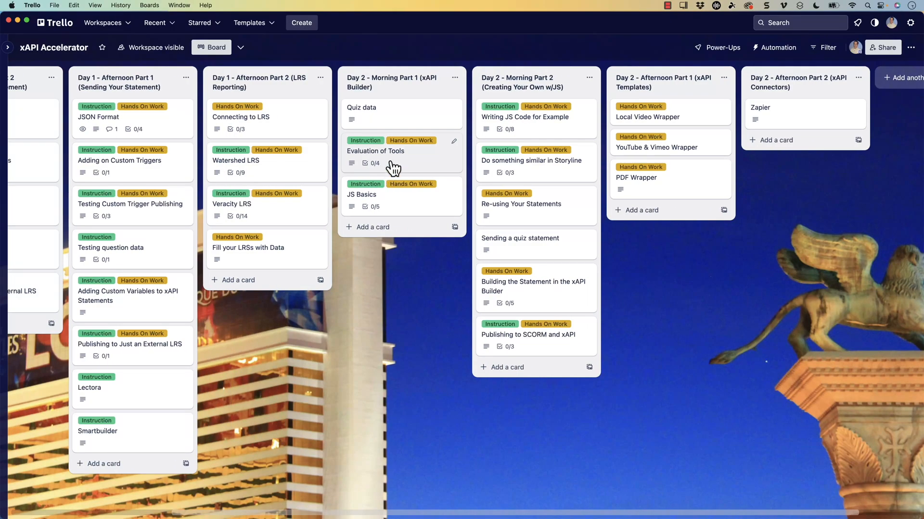
{"action": "mouse_move", "coordinate": [399, 164]}
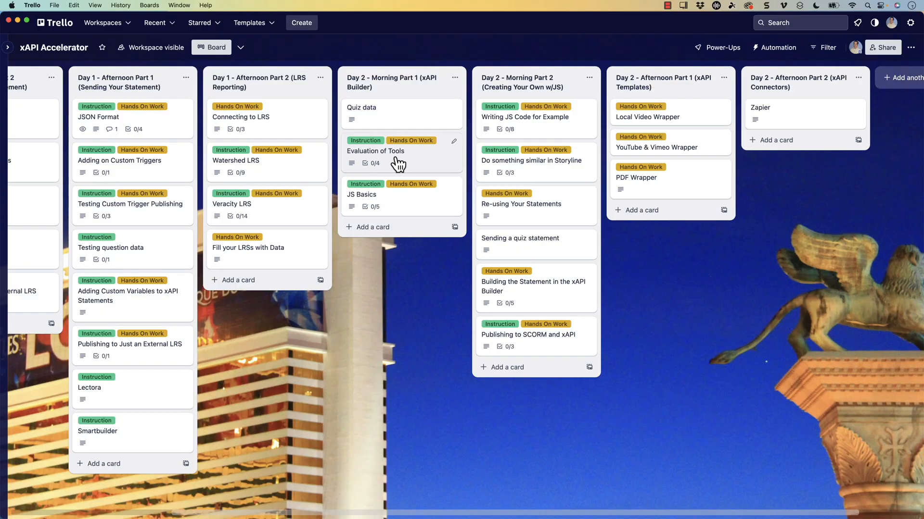
{"action": "mouse_move", "coordinate": [400, 203]}
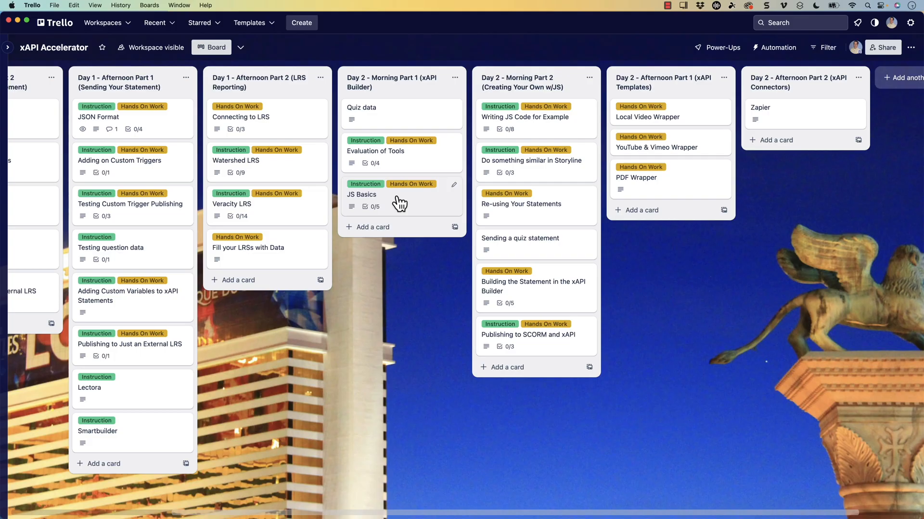
{"action": "mouse_move", "coordinate": [604, 166]}
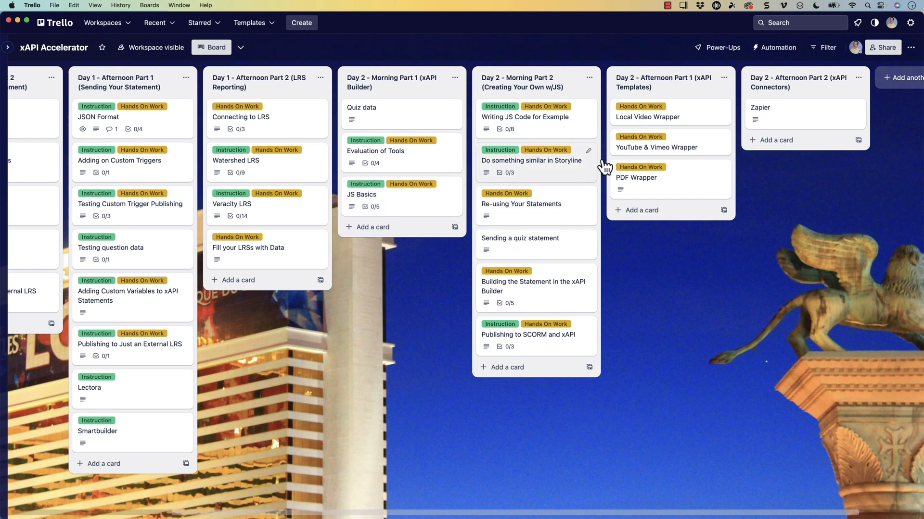
{"action": "mouse_move", "coordinate": [582, 137]}
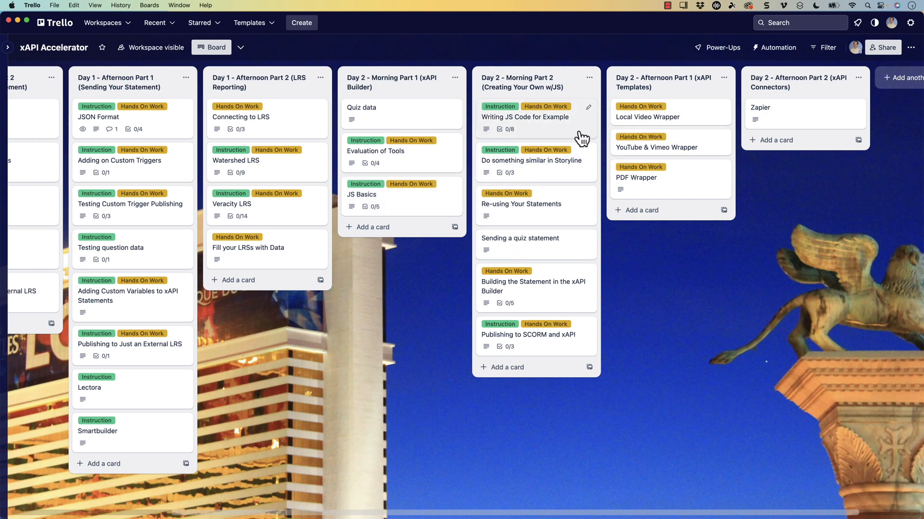
{"action": "mouse_move", "coordinate": [559, 169]}
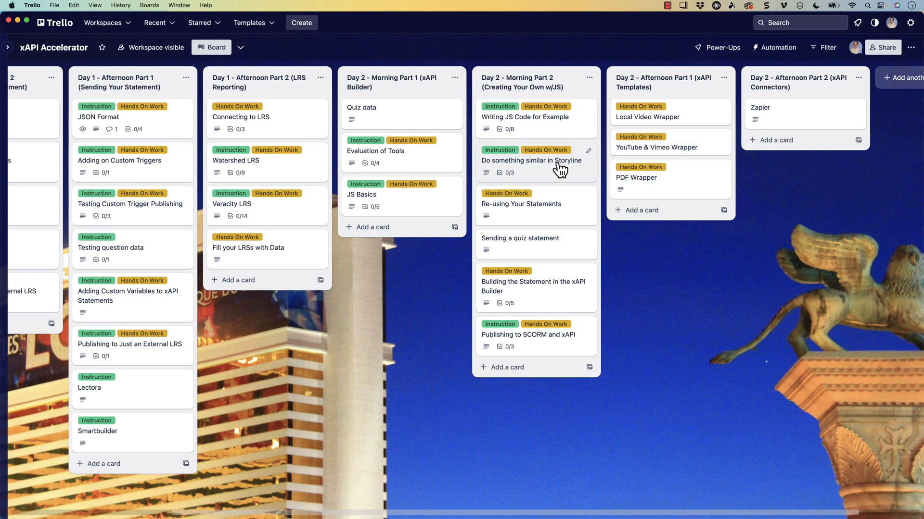
{"action": "mouse_move", "coordinate": [650, 144]}
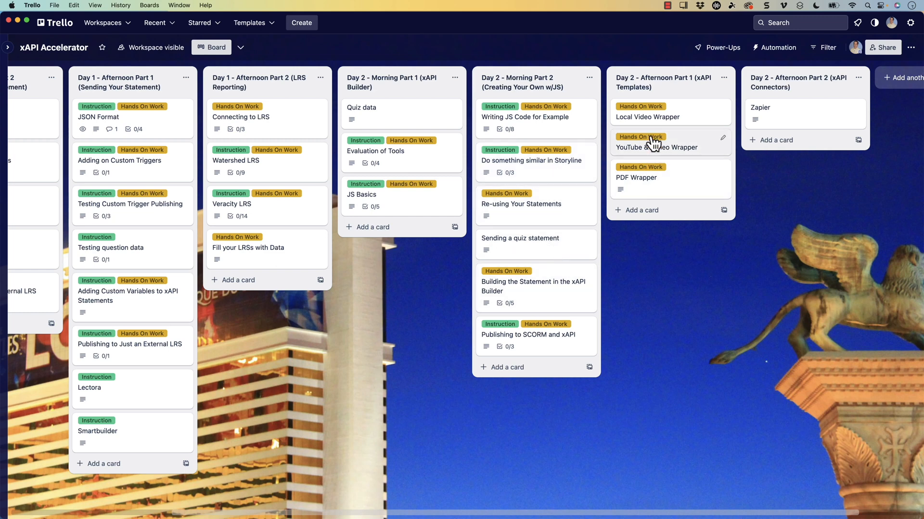
{"action": "mouse_move", "coordinate": [658, 127]}
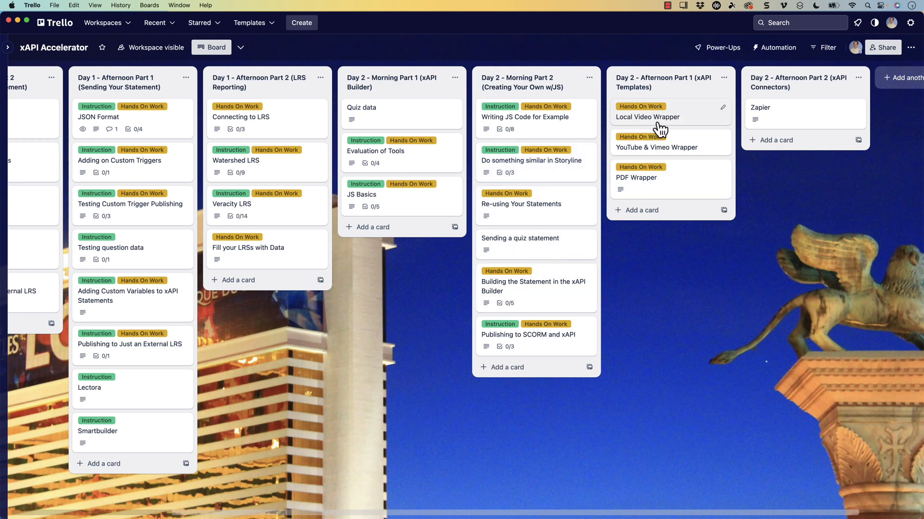
{"action": "mouse_move", "coordinate": [680, 169]}
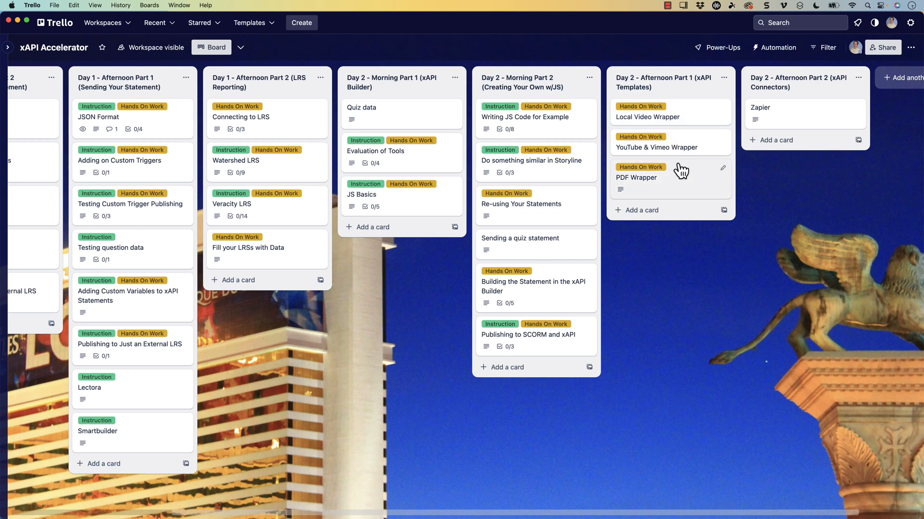
{"action": "mouse_move", "coordinate": [687, 152]}
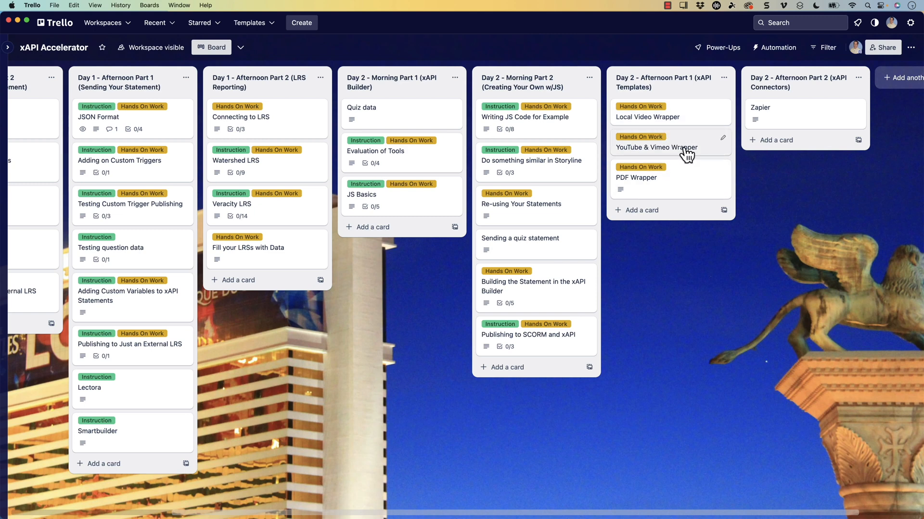
{"action": "mouse_move", "coordinate": [790, 122]}
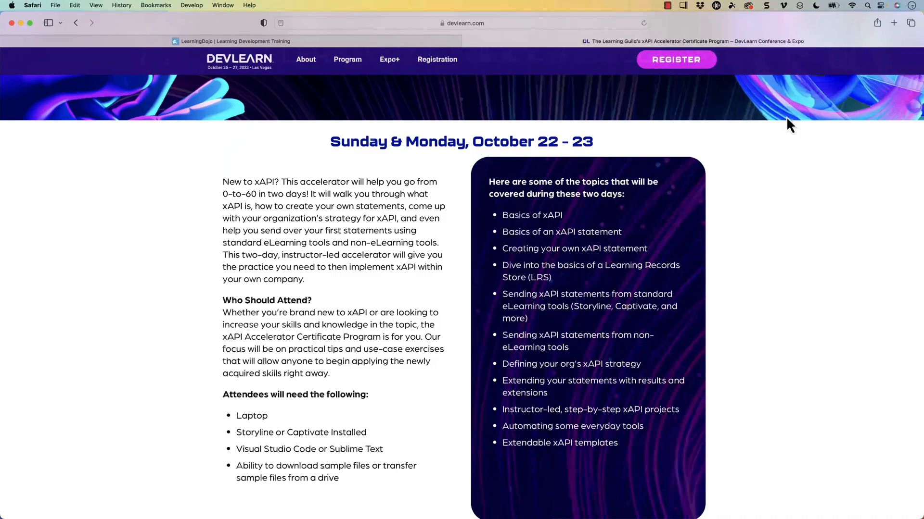
Step: Expand DevLearn's Program menu listing Keynotes, Pre-Conference Activities, Sessions, Morning Buzz and DemoFest
{"action": "left_click", "coordinate": [347, 58]}
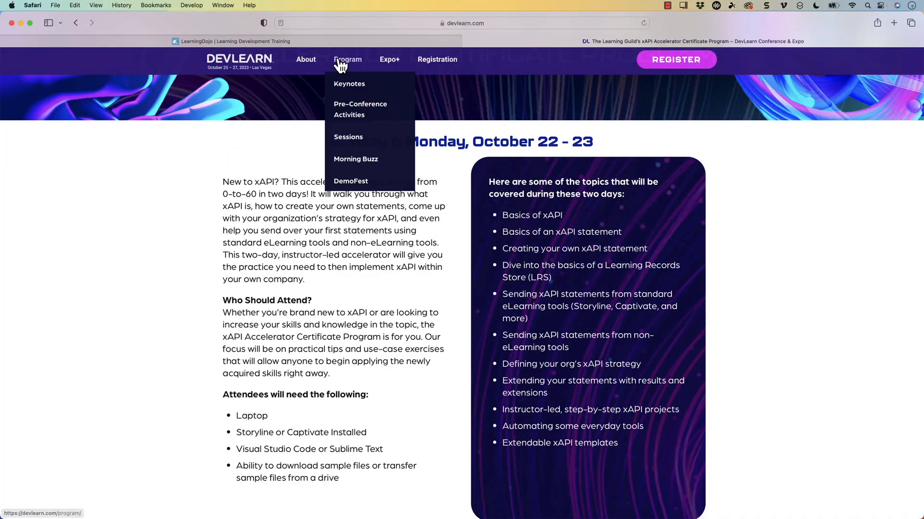
{"action": "mouse_move", "coordinate": [360, 110]}
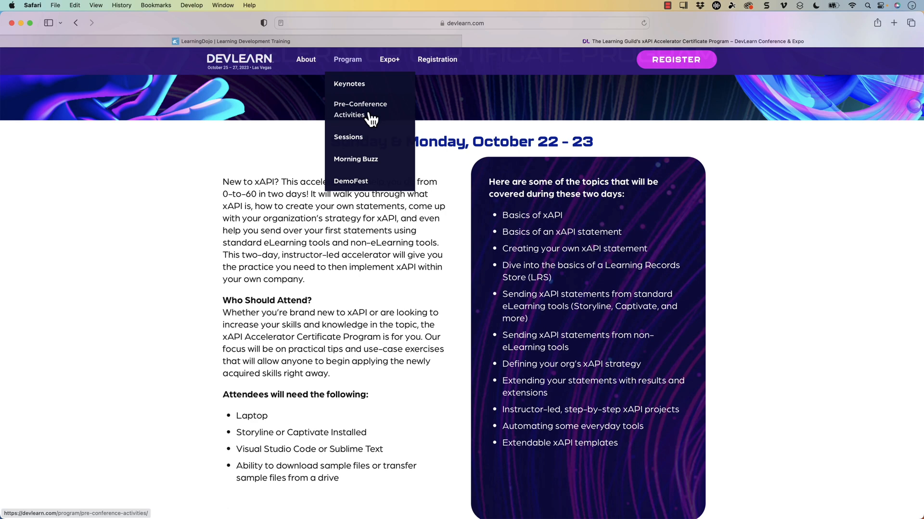